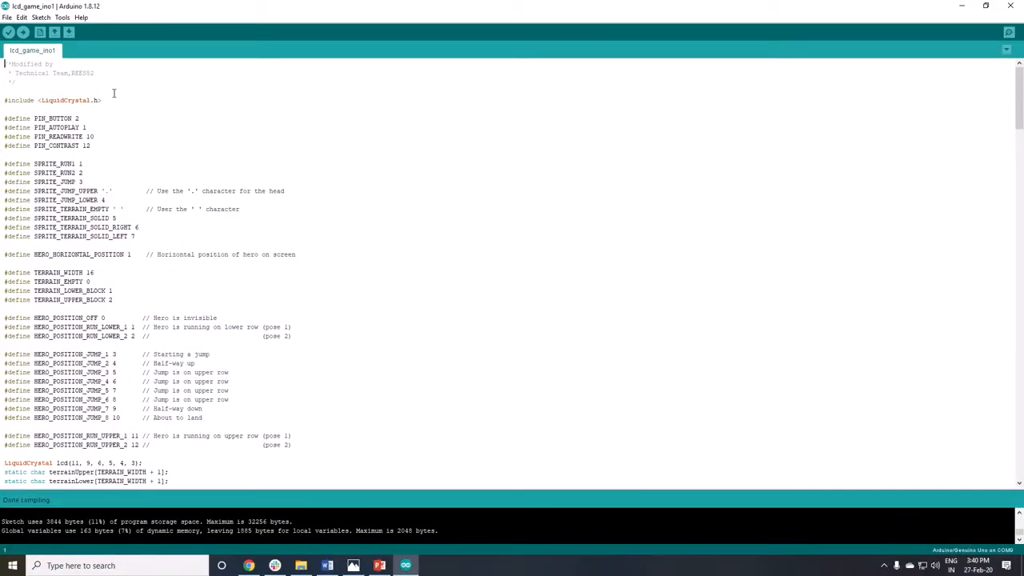
Upload the lcd_game sketch to the Arduino Uno, triggering a fresh compile first
click(9, 32)
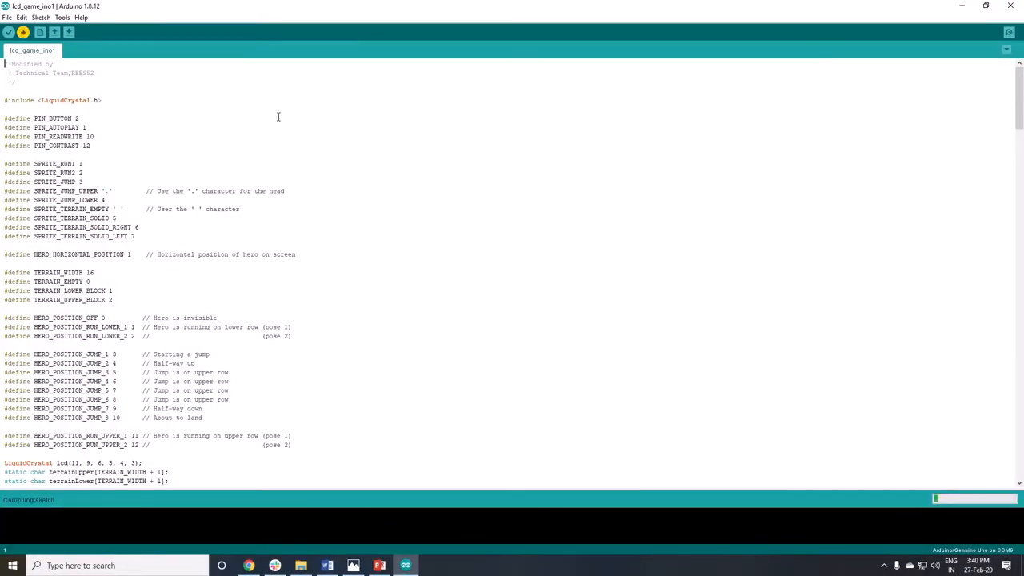